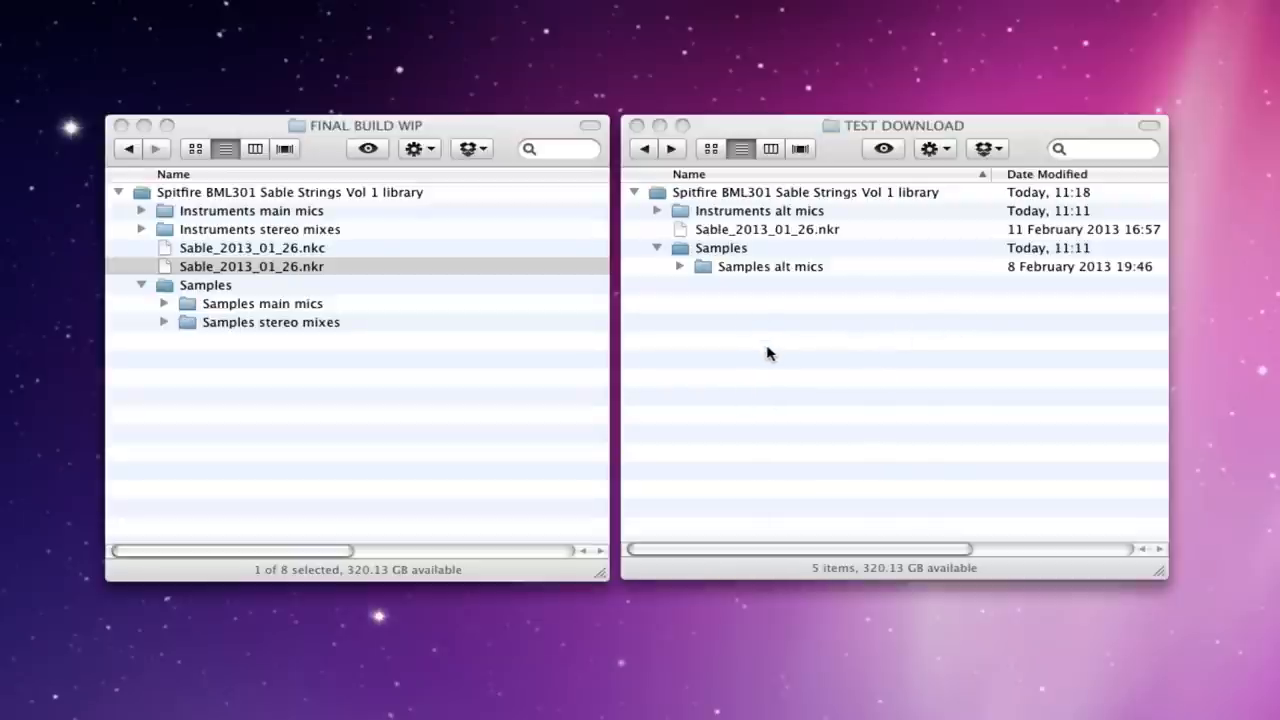
{"action": "mouse_move", "coordinate": [772, 343]}
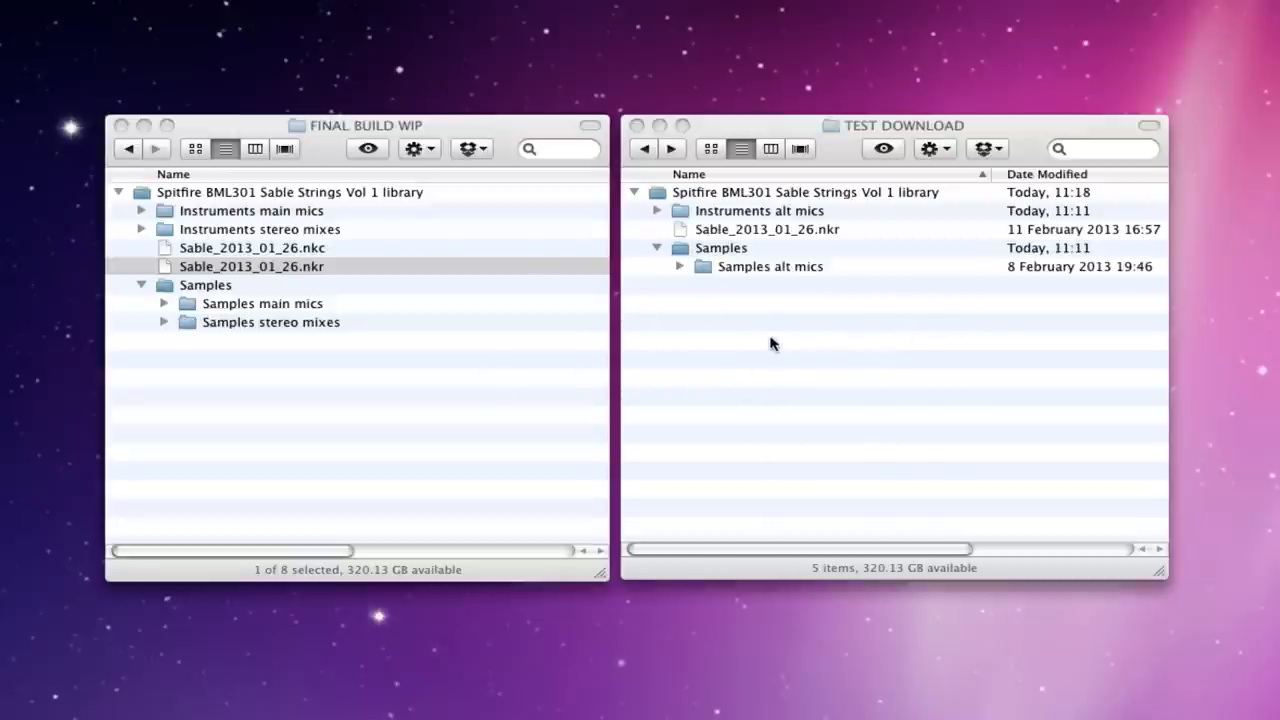
{"action": "mouse_move", "coordinate": [697, 284]}
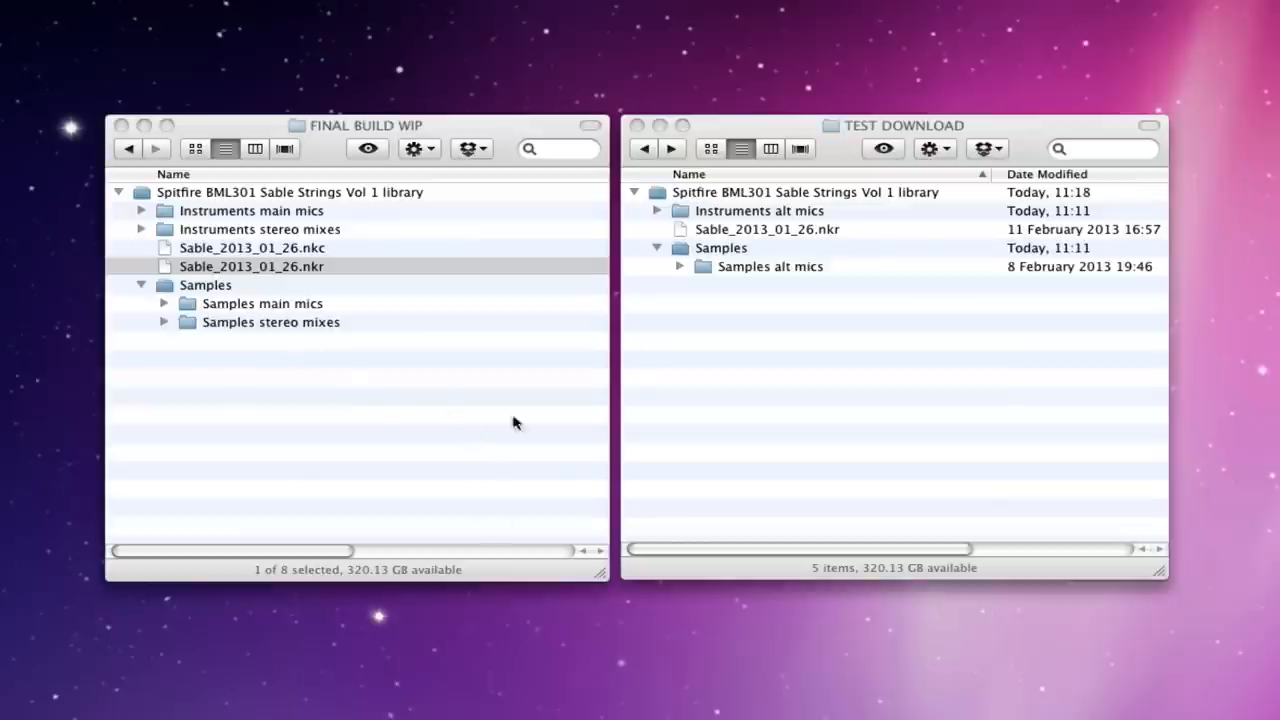
{"action": "mouse_move", "coordinate": [503, 132]}
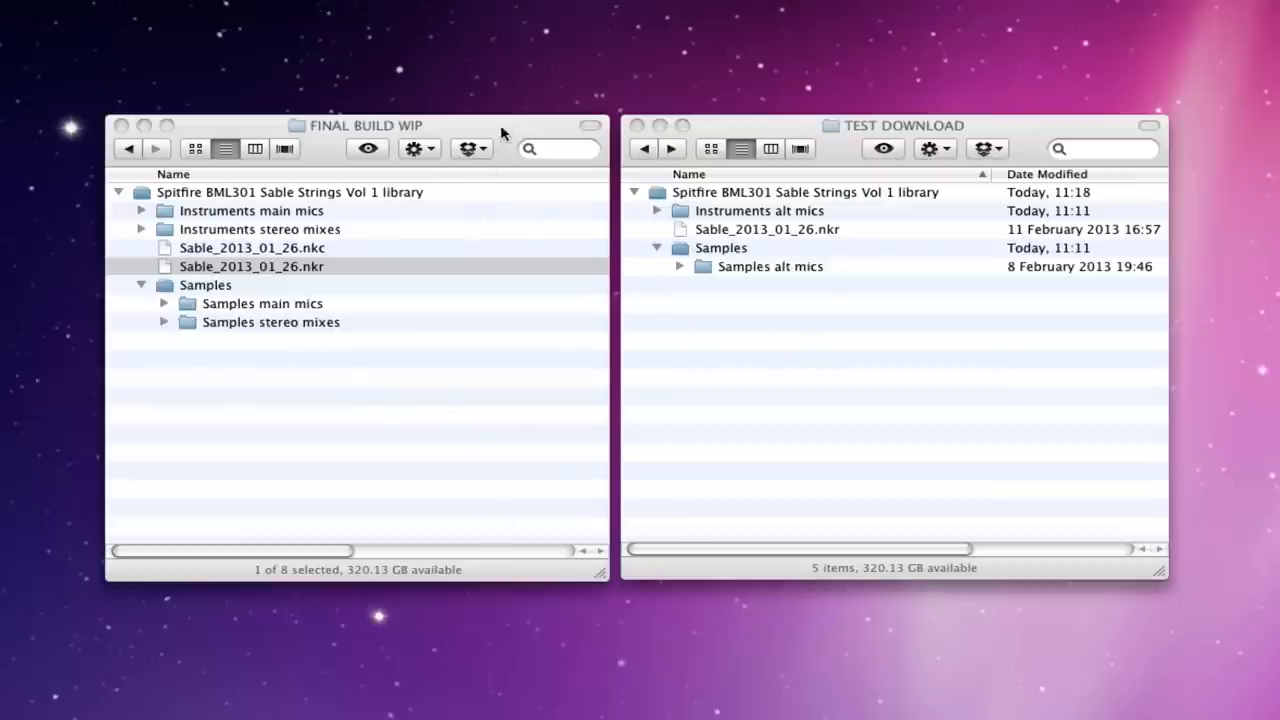
{"action": "mouse_move", "coordinate": [166, 229]}
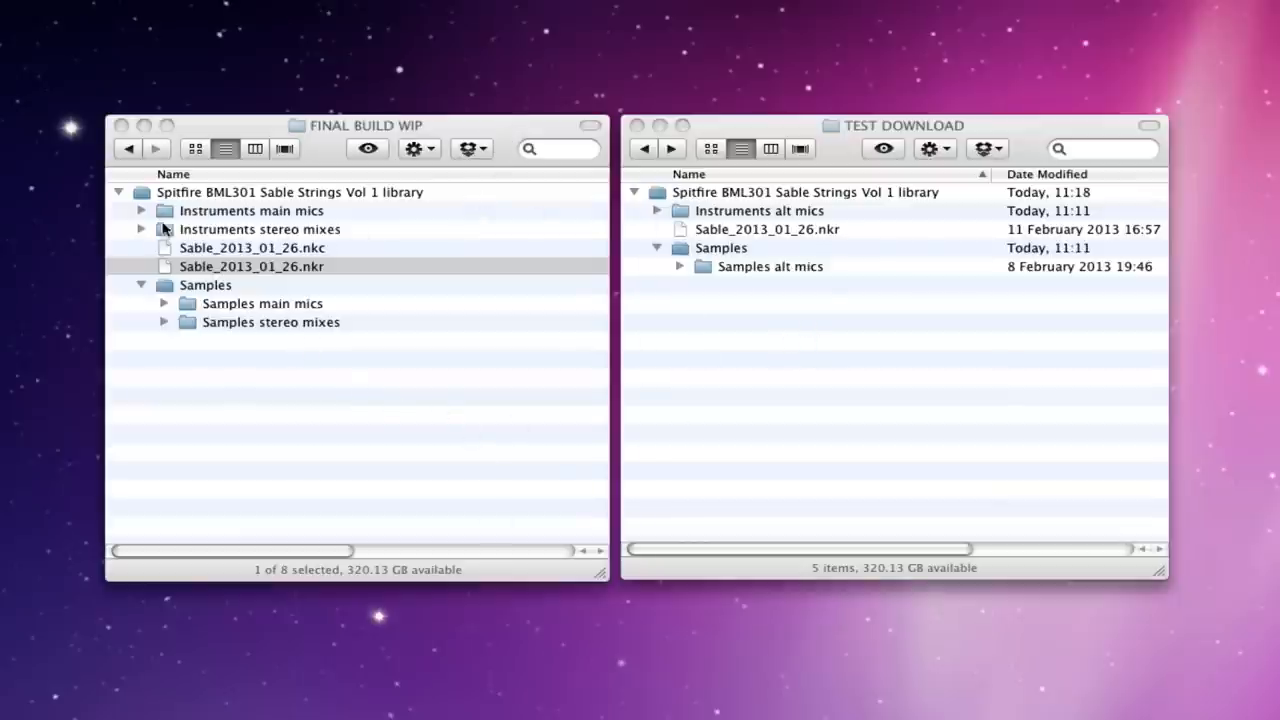
{"action": "mouse_move", "coordinate": [278, 210]}
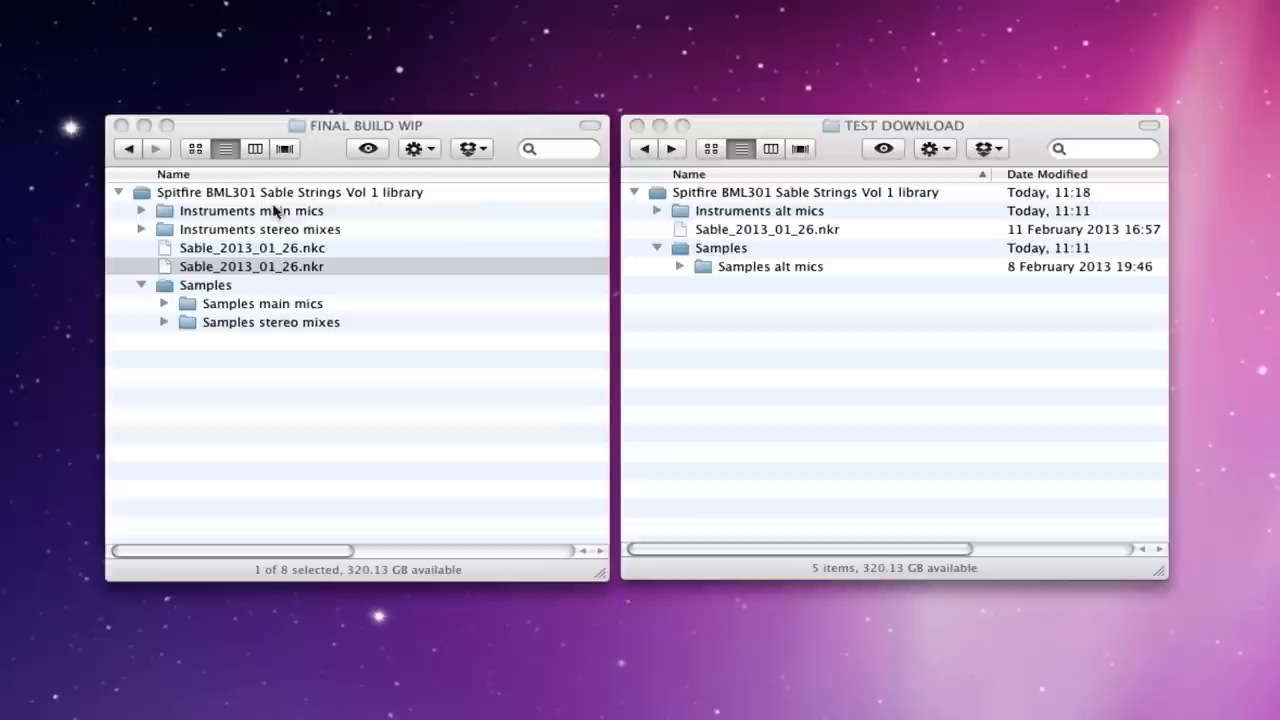
{"action": "mouse_move", "coordinate": [160, 257]}
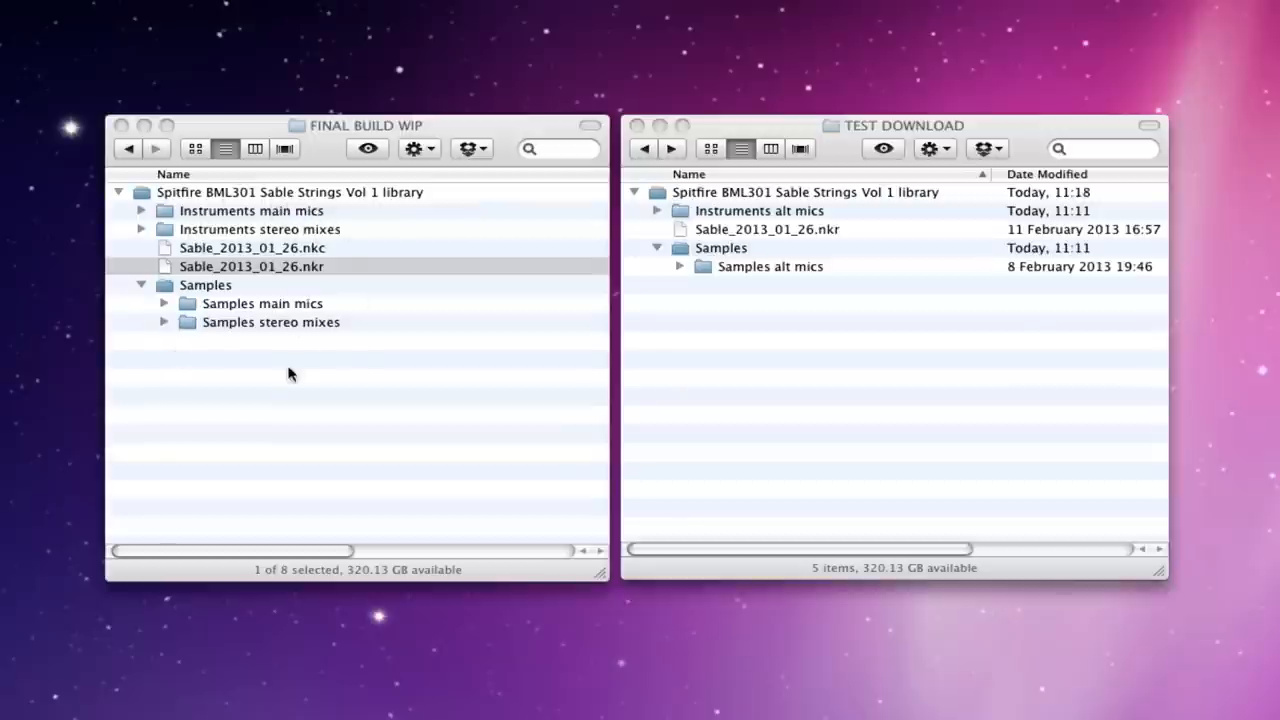
{"action": "mouse_move", "coordinate": [640, 284]}
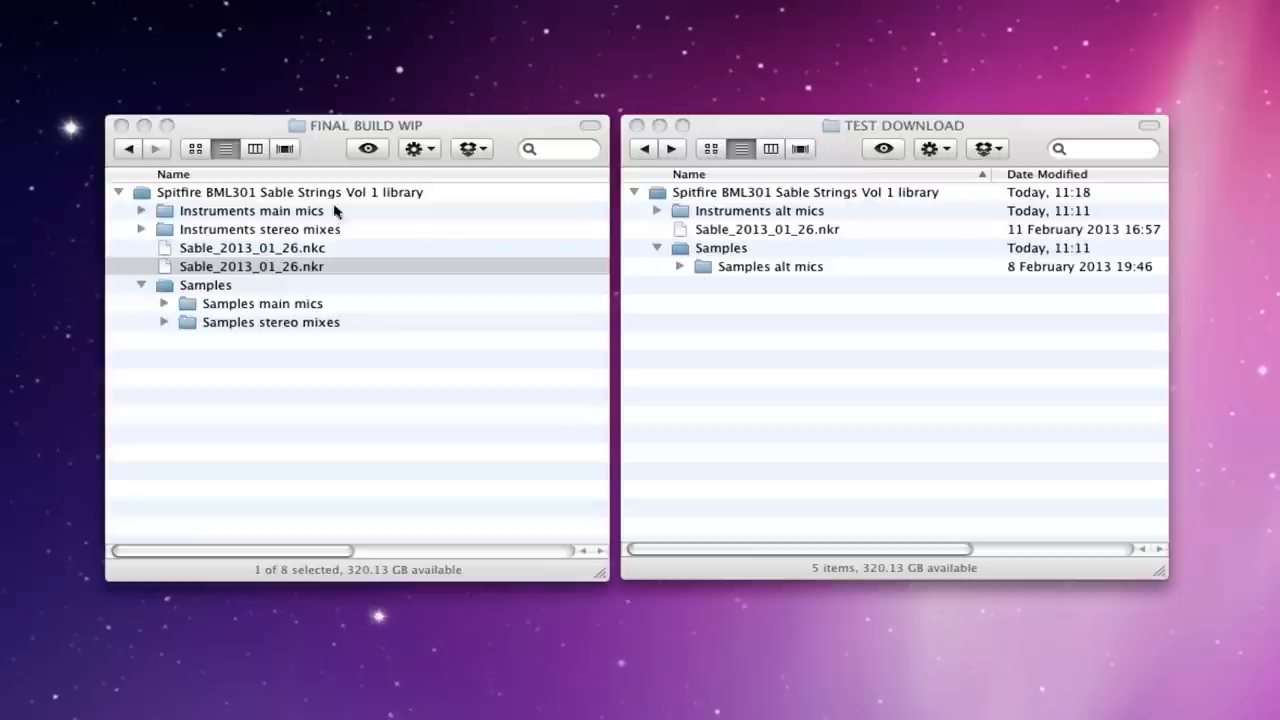
{"action": "mouse_move", "coordinate": [450, 263]}
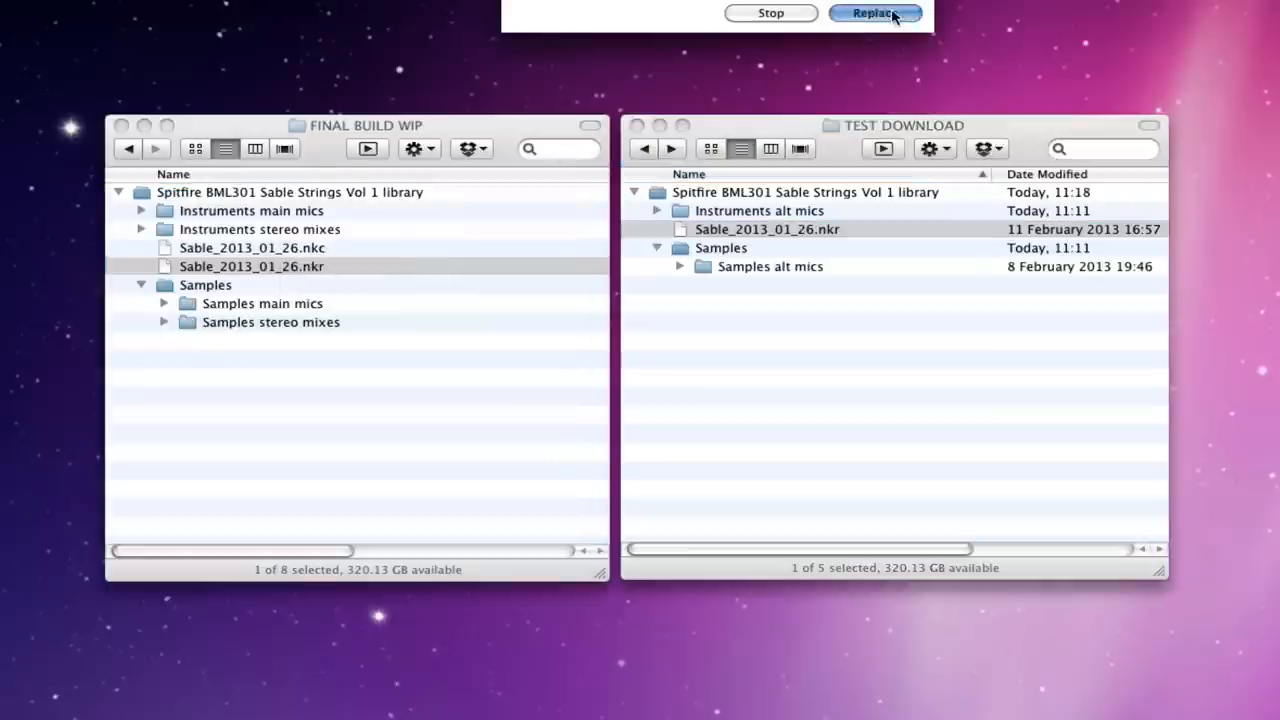
Replace the installed library's older .nkr with the downloaded Sable_2013_01_26.nkr
{"action": "right_click", "coordinate": [251, 247]}
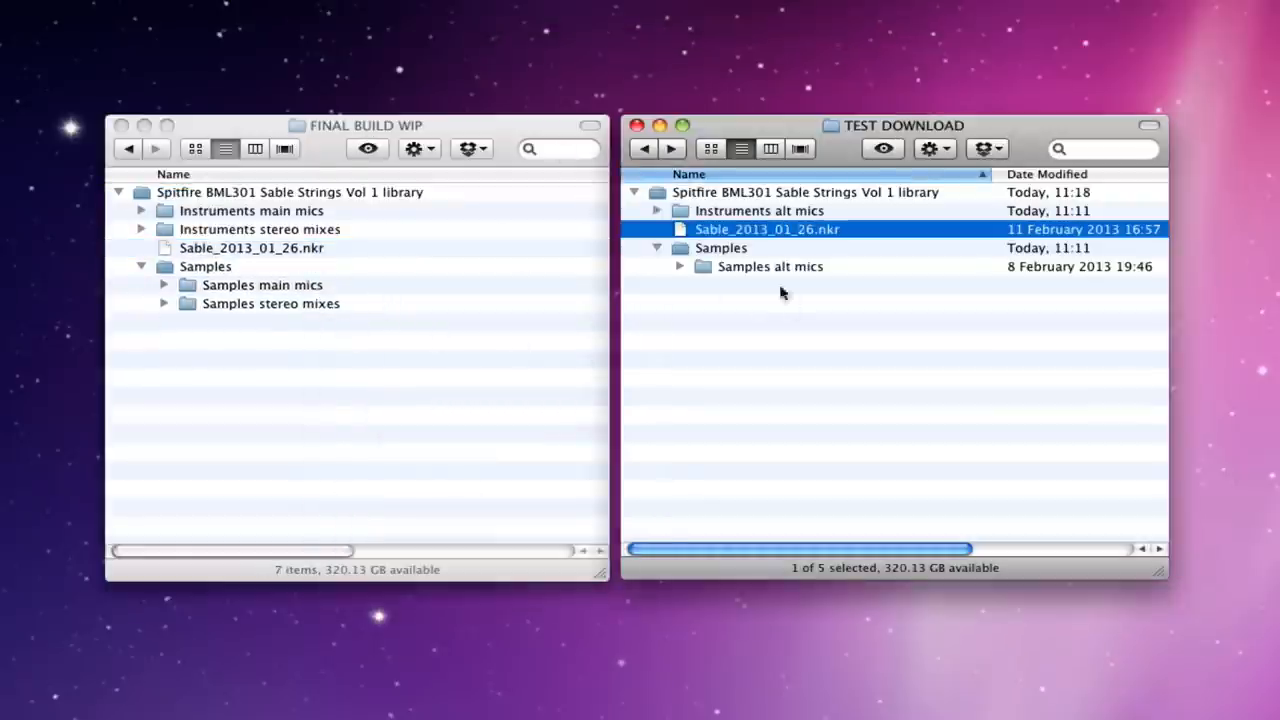
{"action": "mouse_move", "coordinate": [838, 281]}
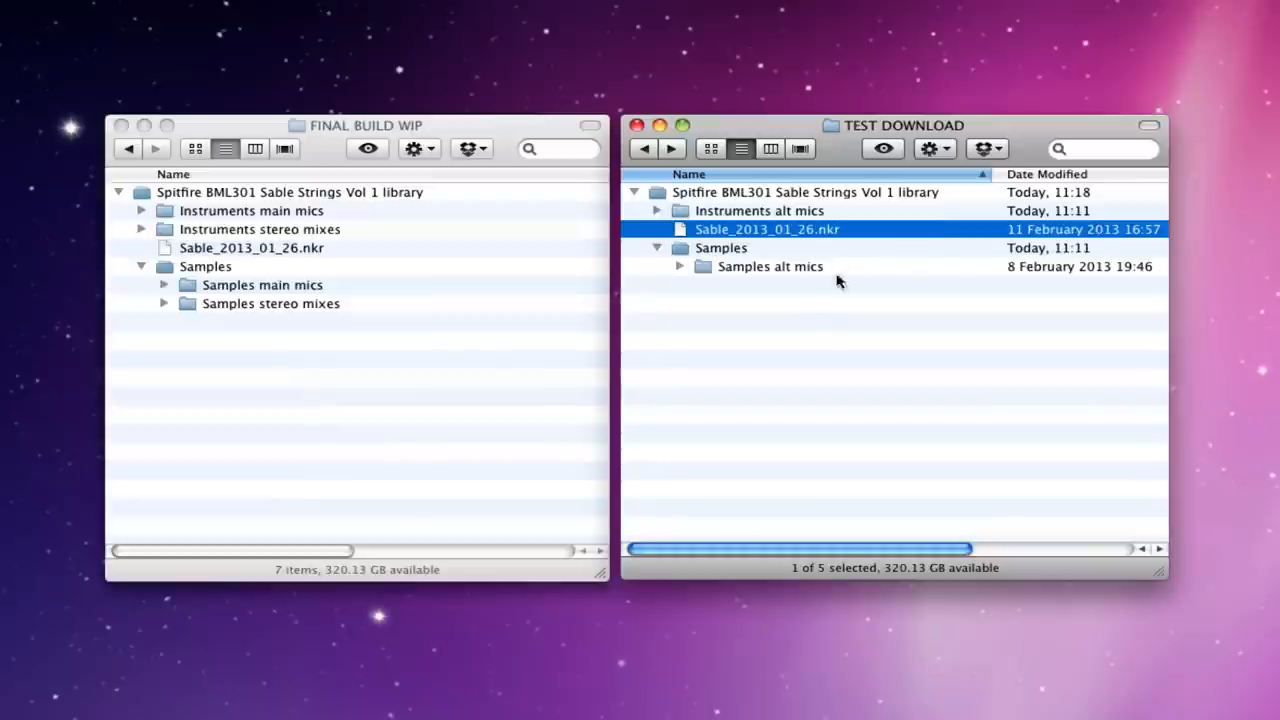
{"action": "mouse_move", "coordinate": [781, 342]}
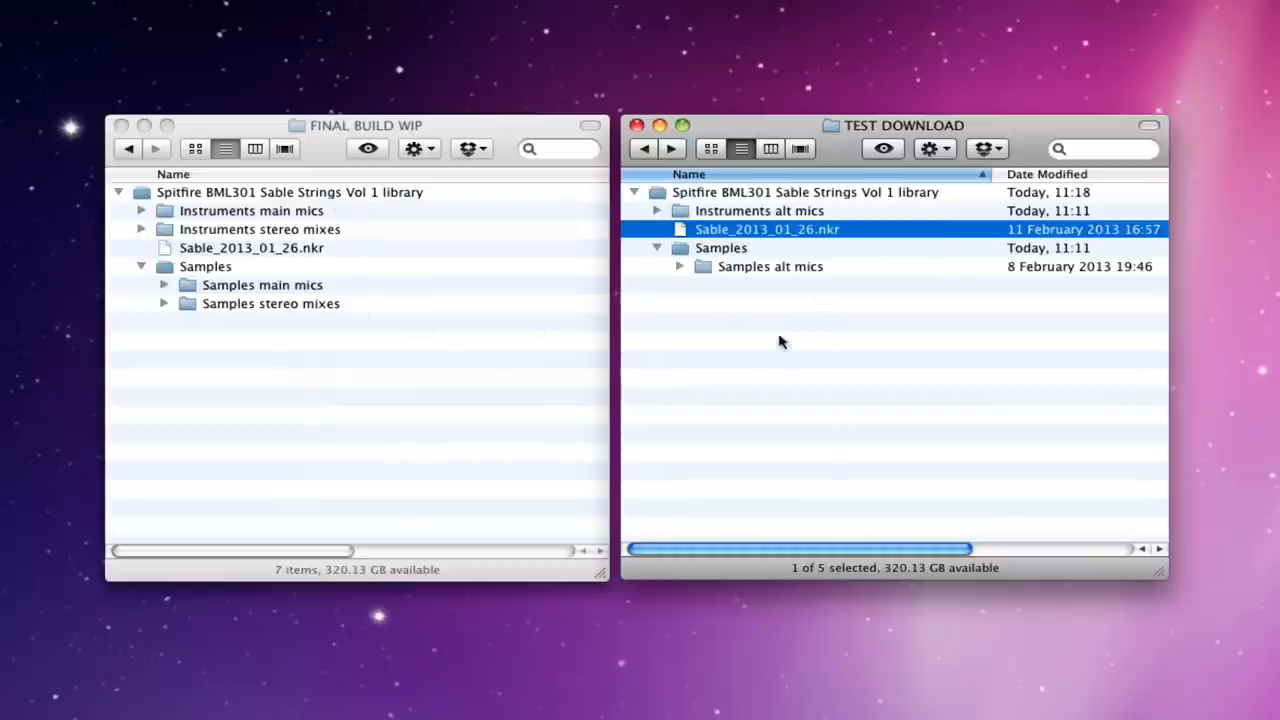
{"action": "mouse_move", "coordinate": [820, 315]}
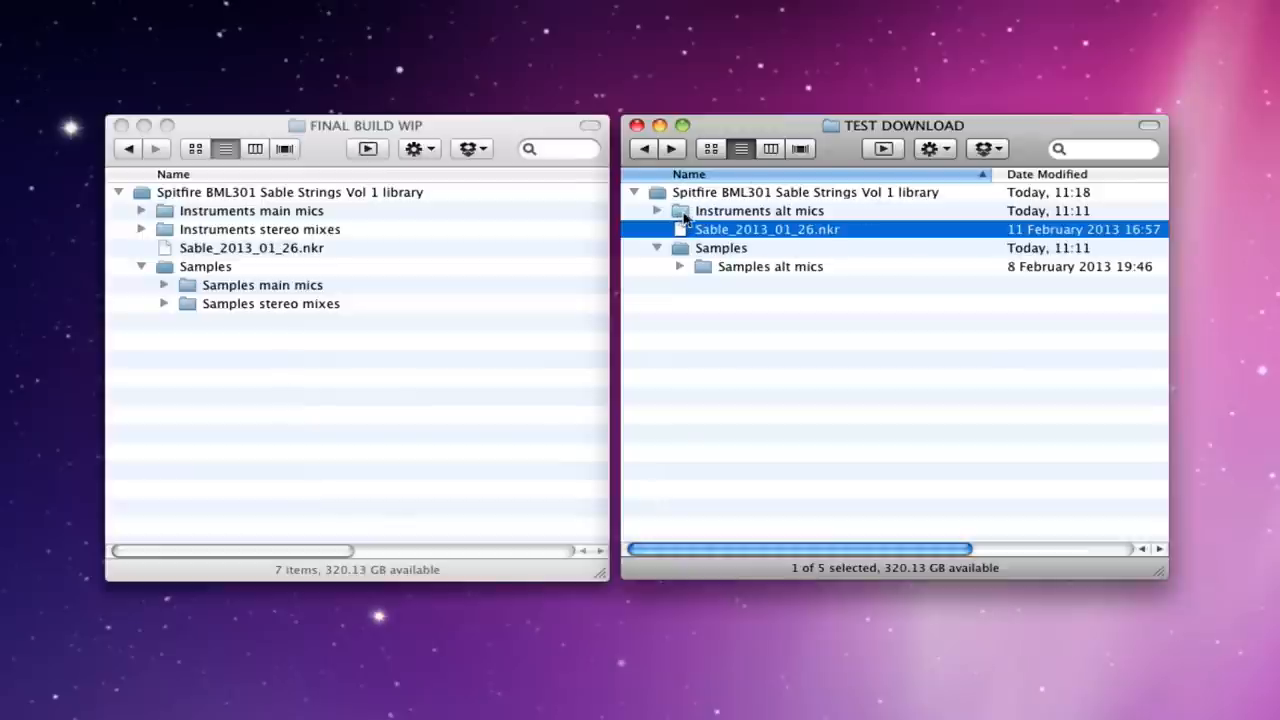
Copy the Instruments alt mics folder into the FINAL BUILD WIP library folder
{"action": "left_click_drag", "start_coordinate": [759, 210], "coordinate": [450, 197]}
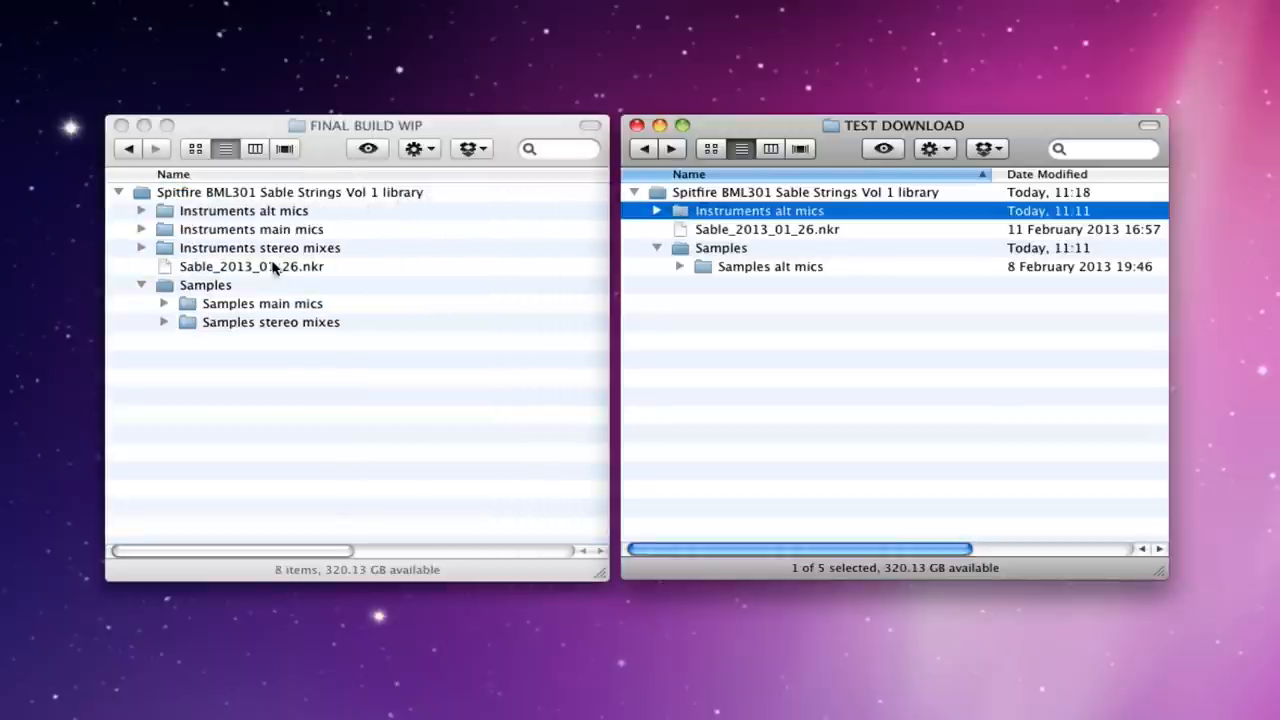
{"action": "mouse_move", "coordinate": [330, 258]}
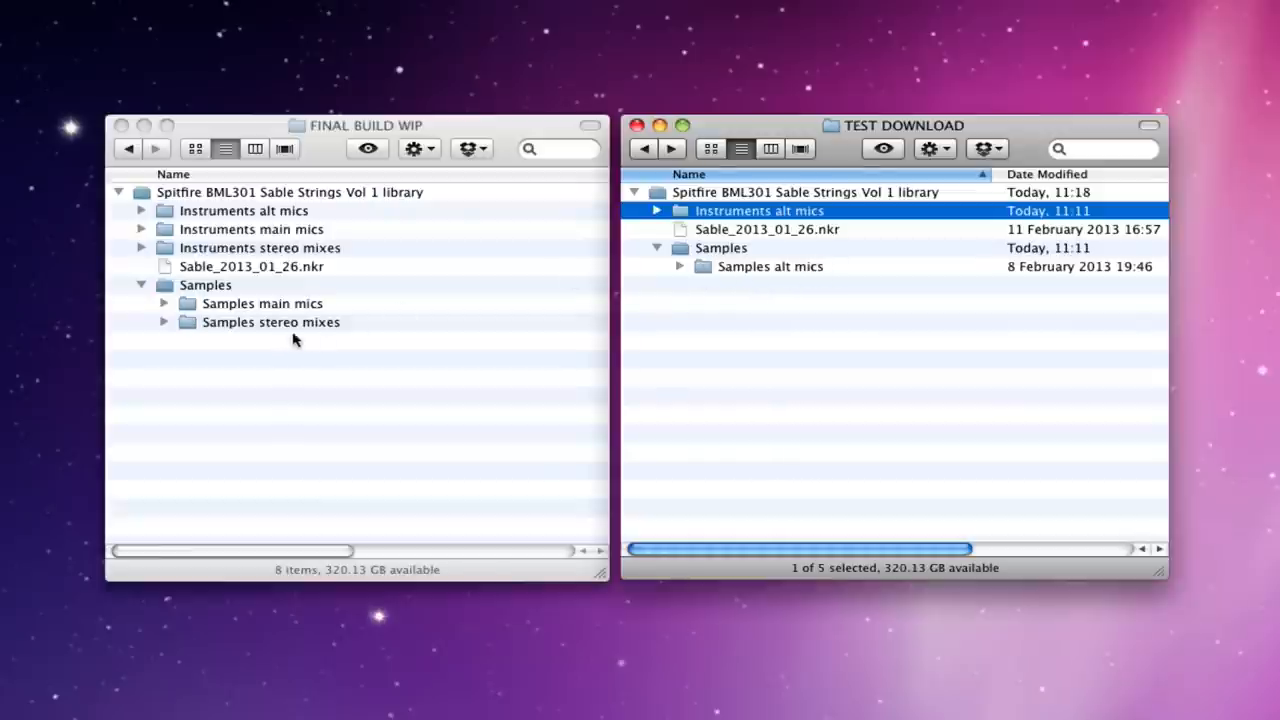
{"action": "mouse_move", "coordinate": [282, 310]}
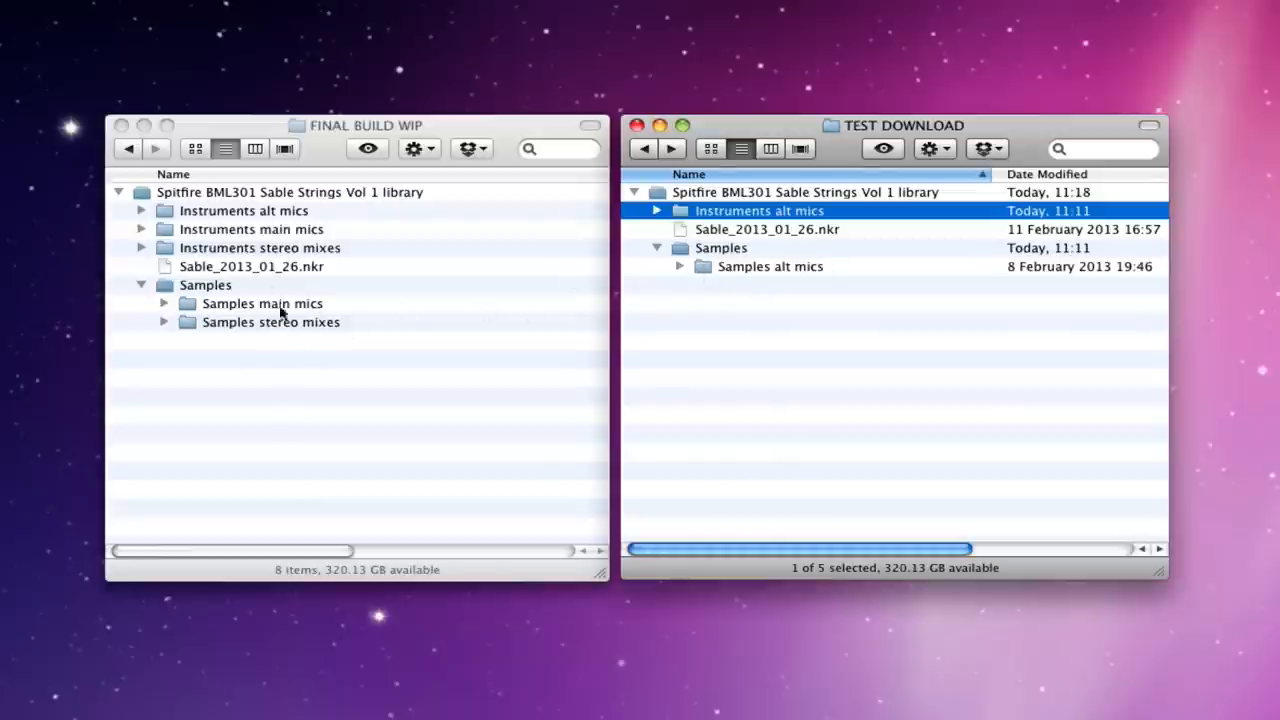
Move Samples alt mics into the installed library's Samples folder beside main mics and stereo mixes
{"action": "left_click", "coordinate": [770, 266]}
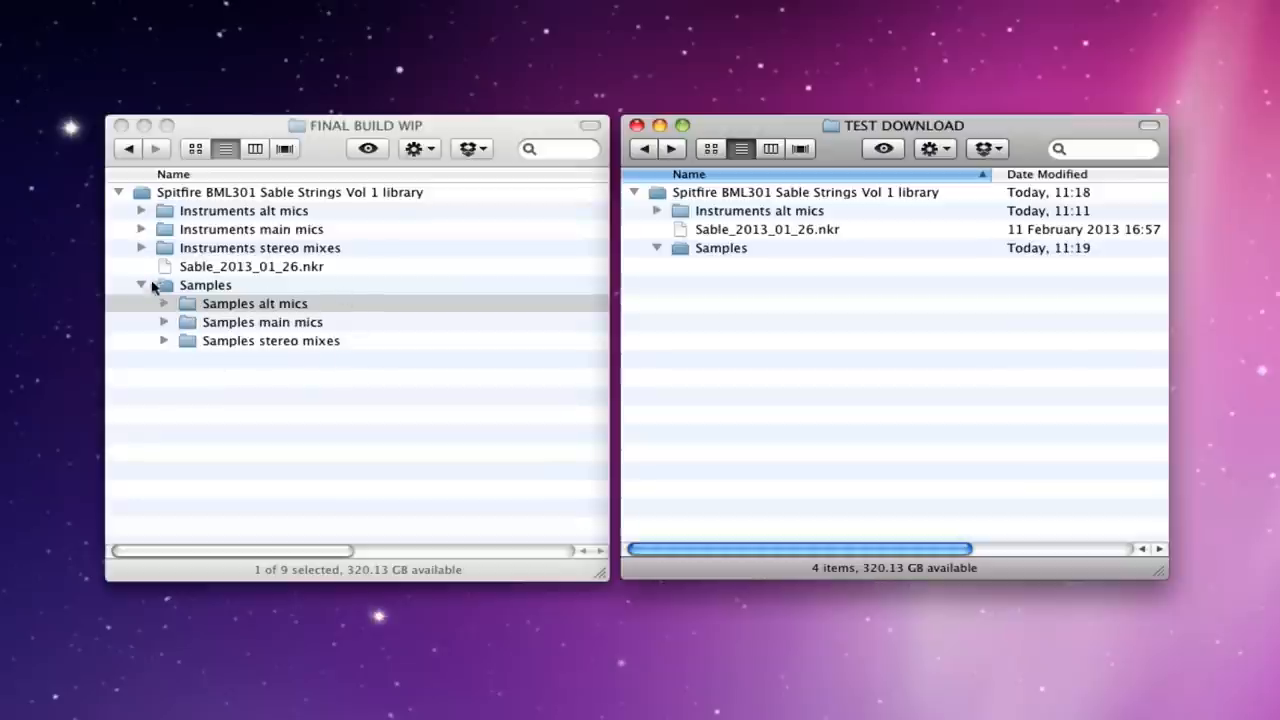
{"action": "left_click", "coordinate": [254, 303]}
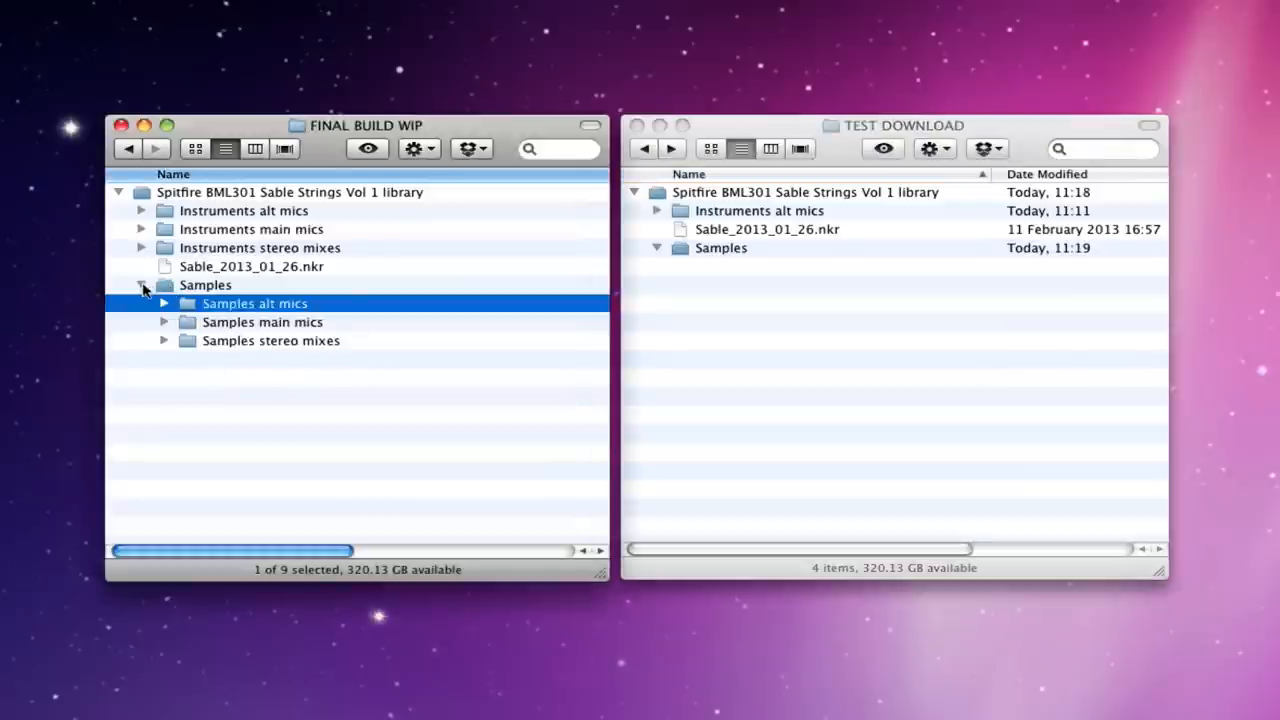
{"action": "left_click", "coordinate": [142, 285]}
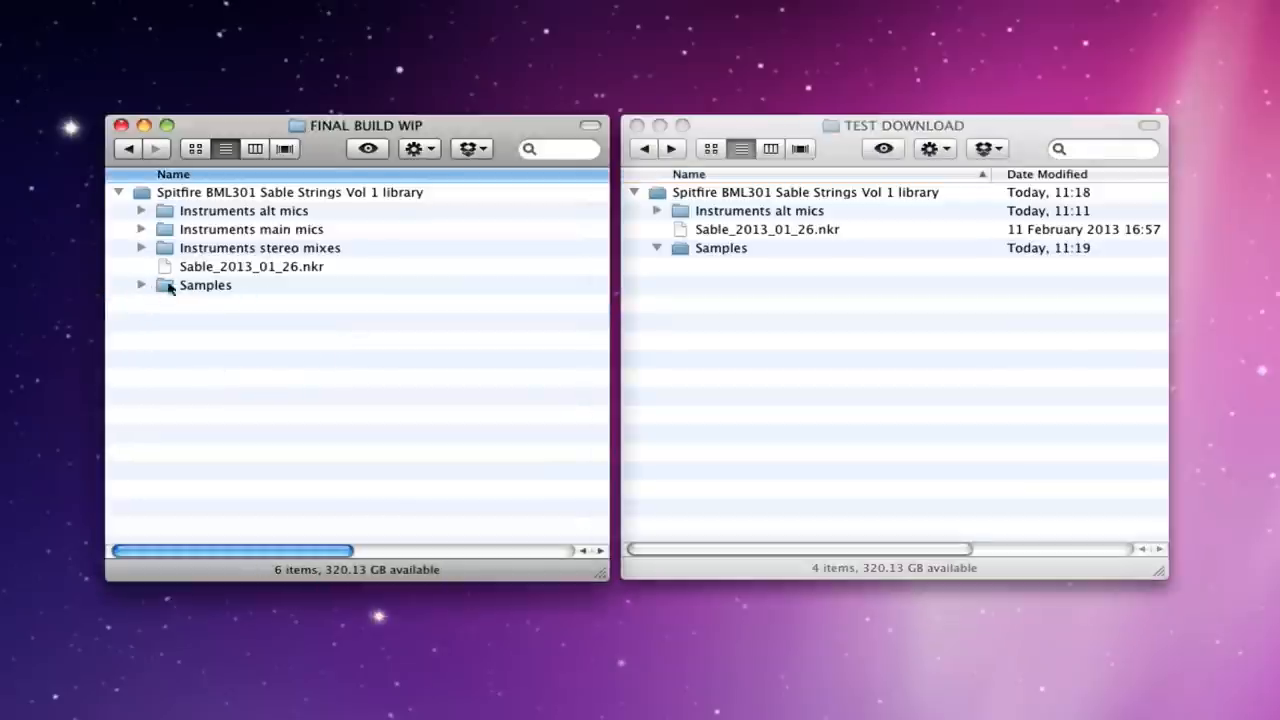
{"action": "left_click", "coordinate": [141, 285]}
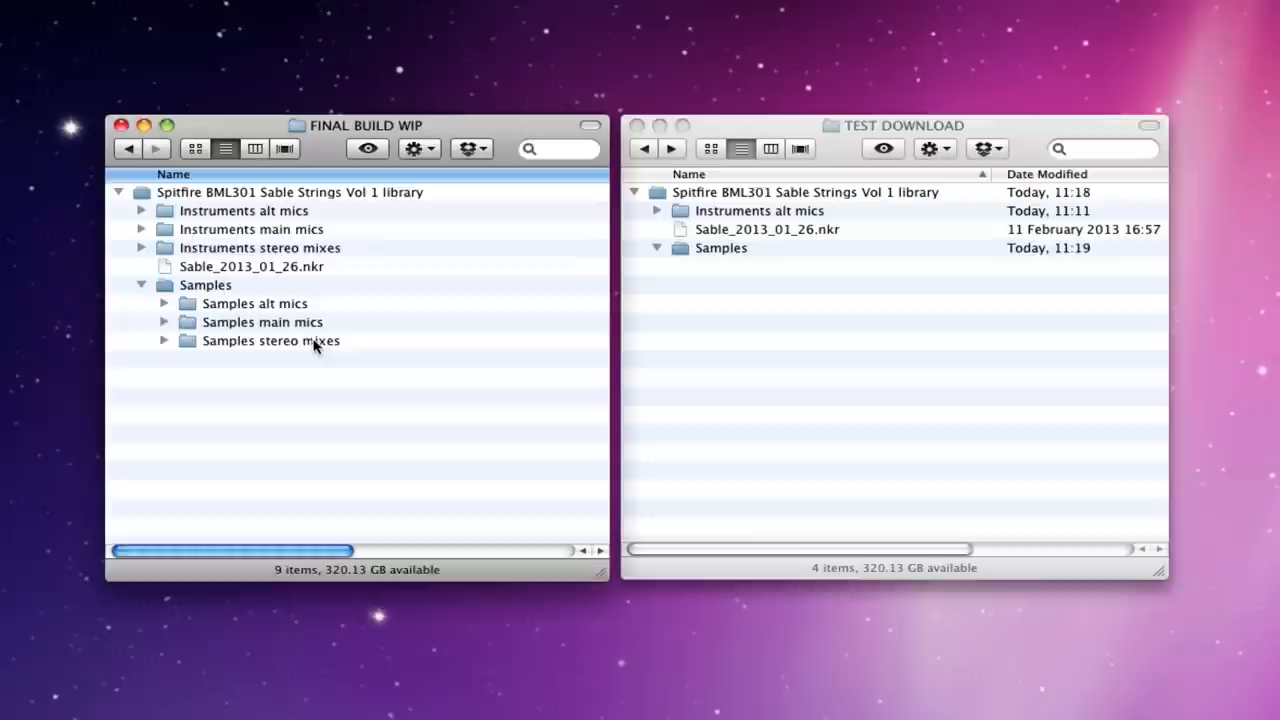
{"action": "mouse_move", "coordinate": [322, 348]}
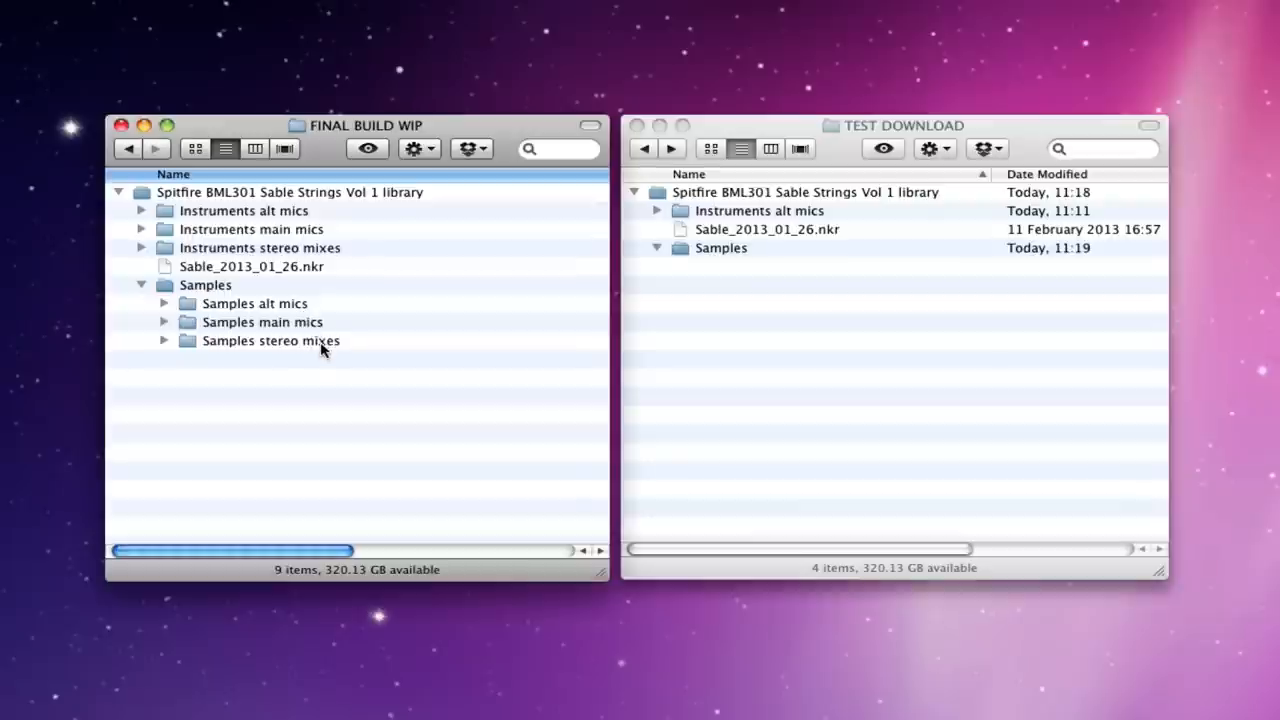
Expand Samples alt mics and main mics to confirm both contain Cello and Violin 1
{"action": "left_click", "coordinate": [164, 303]}
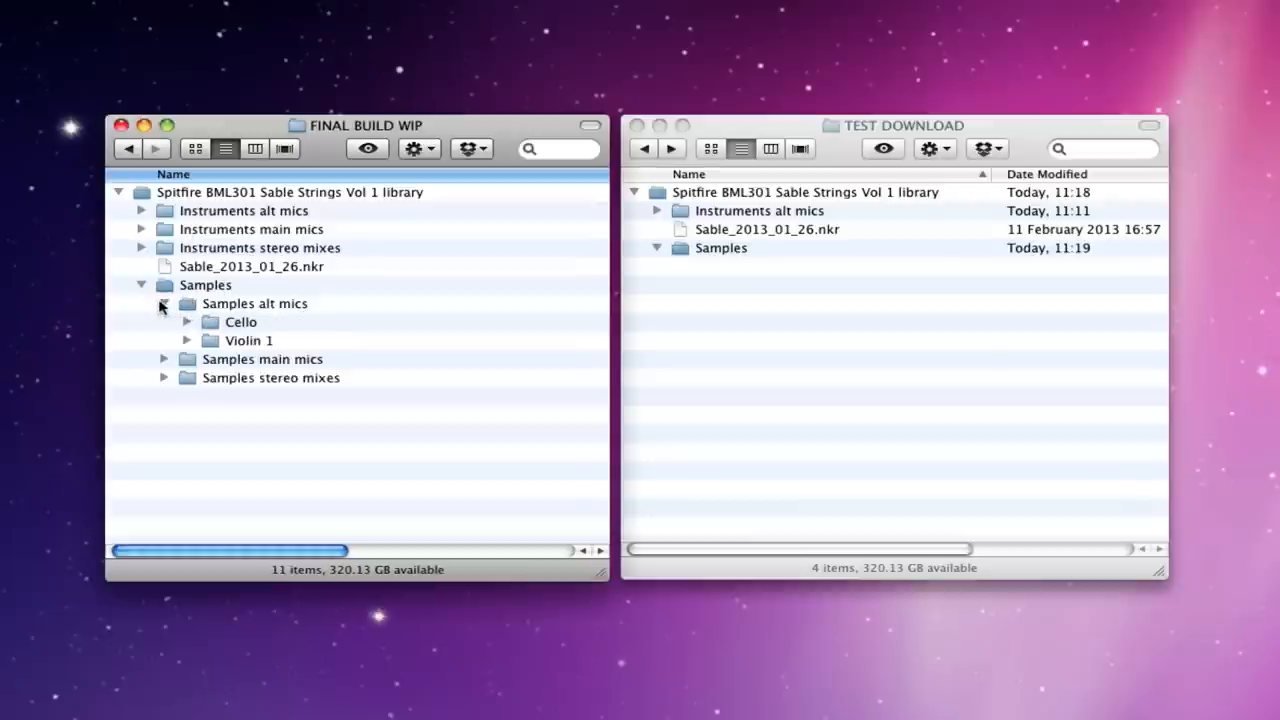
{"action": "left_click", "coordinate": [163, 303]}
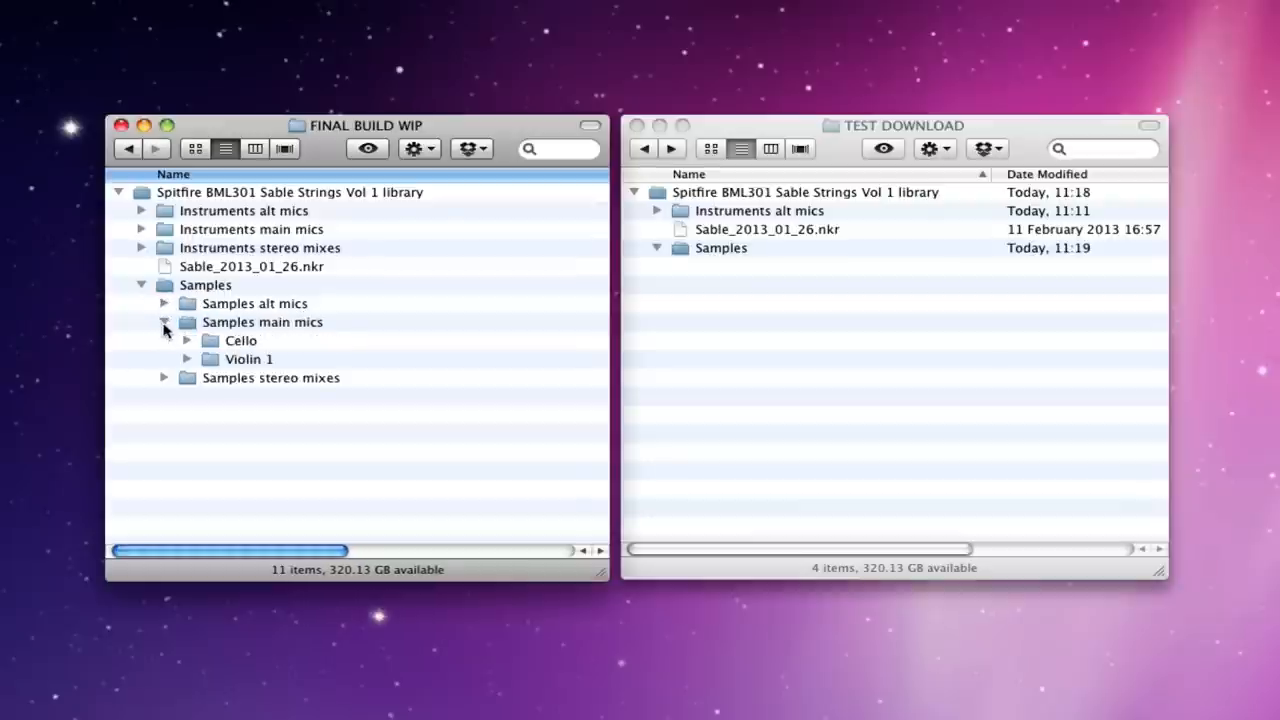
{"action": "left_click", "coordinate": [164, 321]}
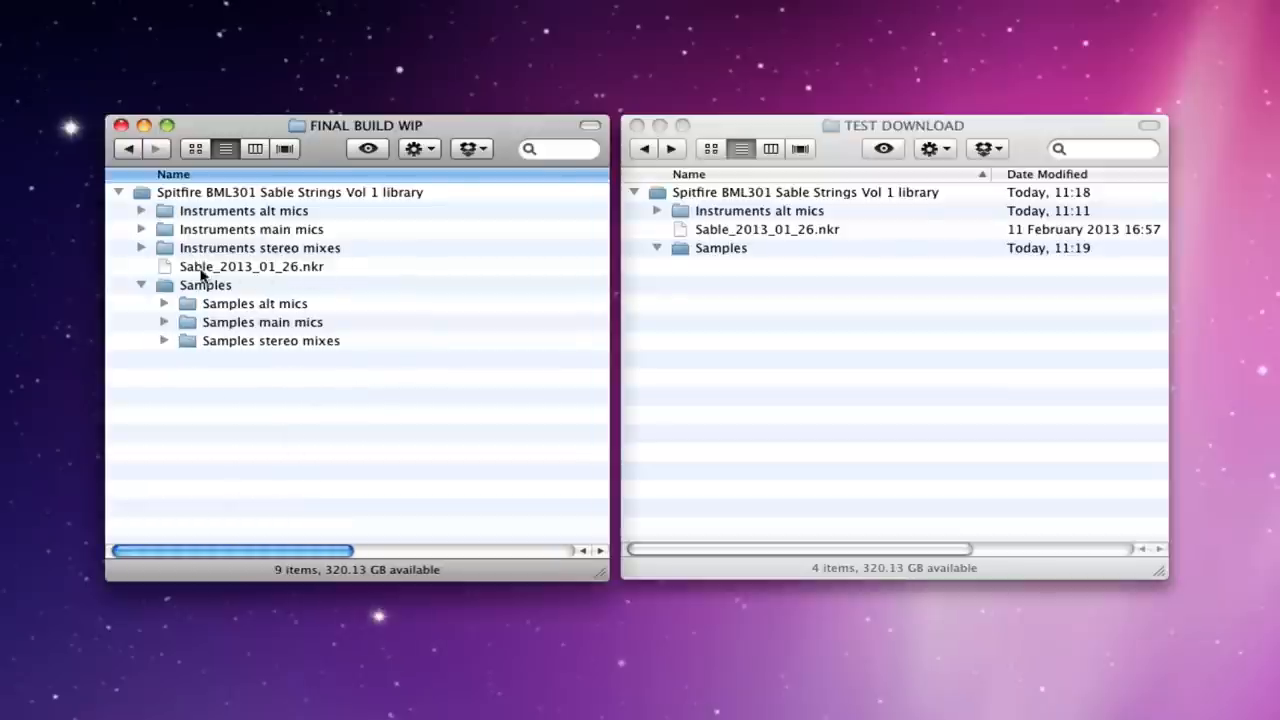
{"action": "mouse_move", "coordinate": [163, 308]}
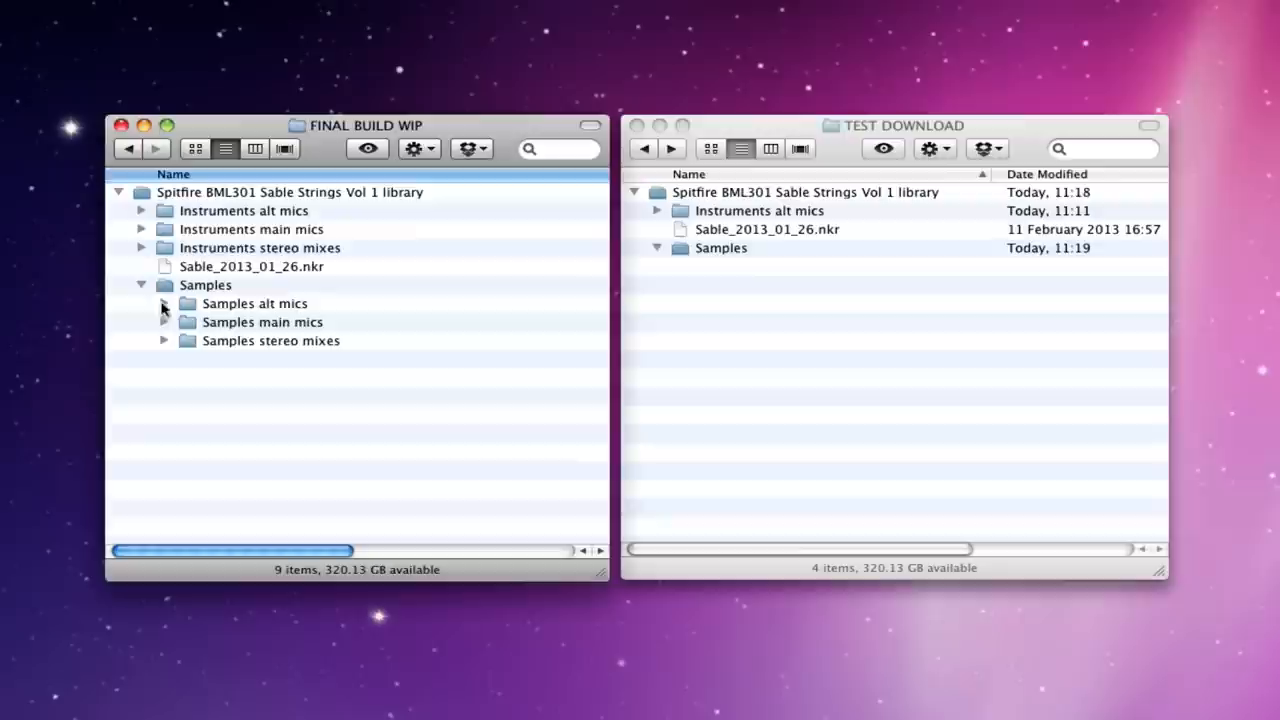
{"action": "mouse_move", "coordinate": [357, 333]}
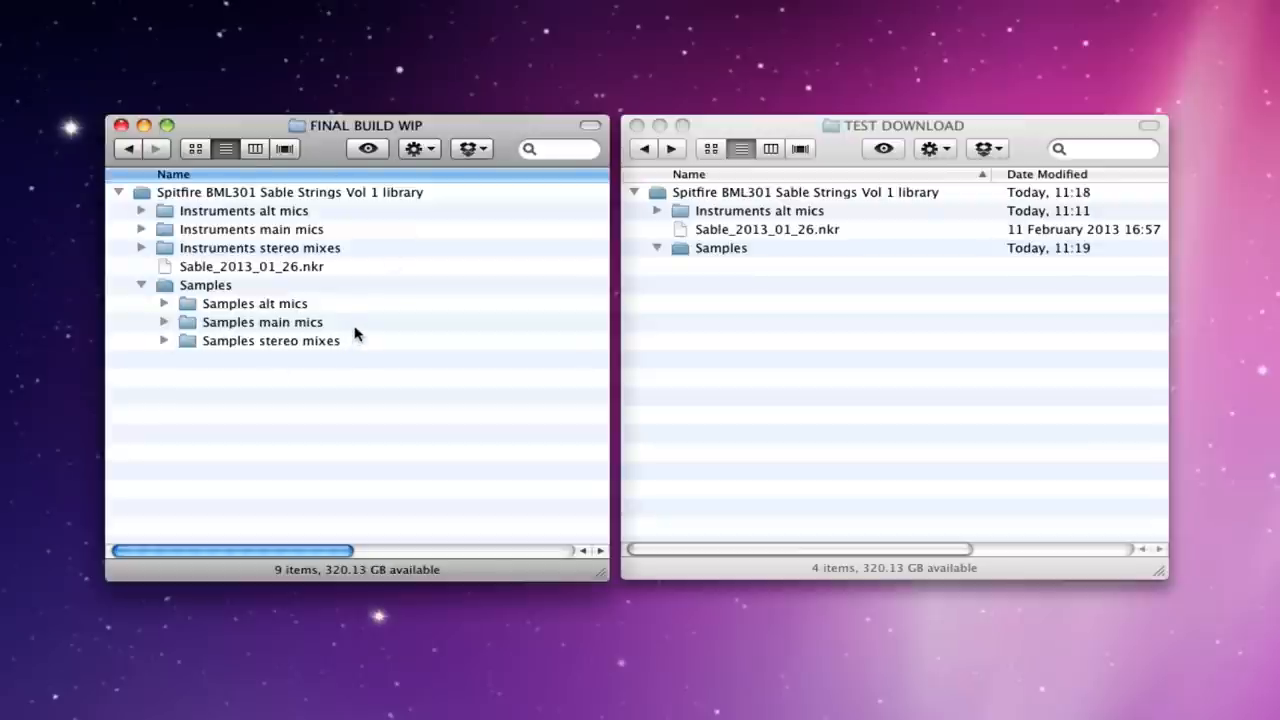
{"action": "mouse_move", "coordinate": [231, 492]}
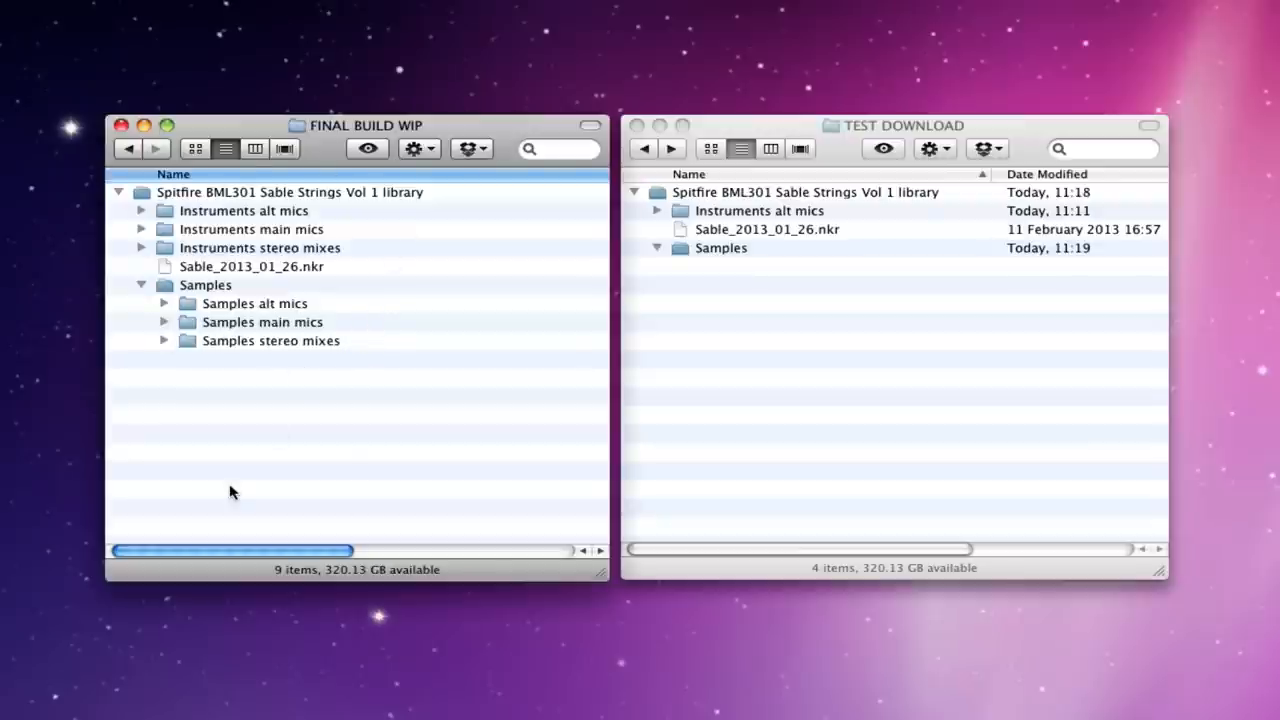
{"action": "mouse_move", "coordinate": [387, 437]}
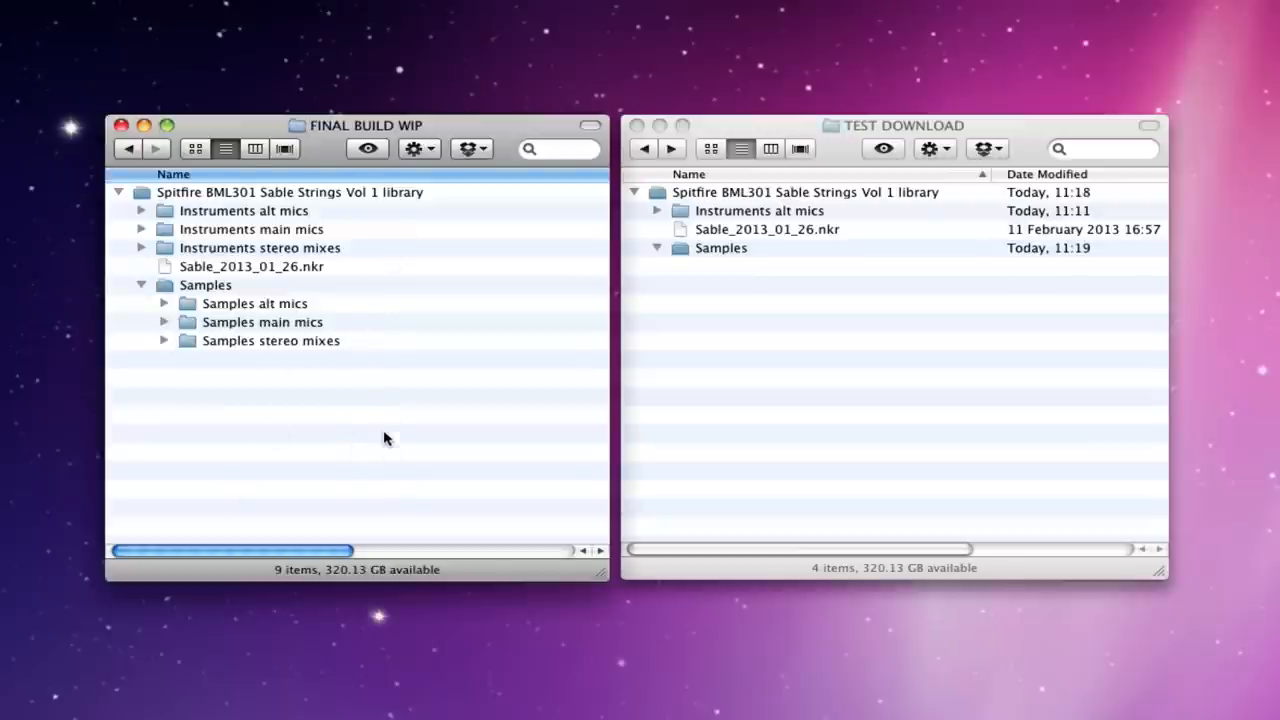
{"action": "mouse_move", "coordinate": [396, 429]}
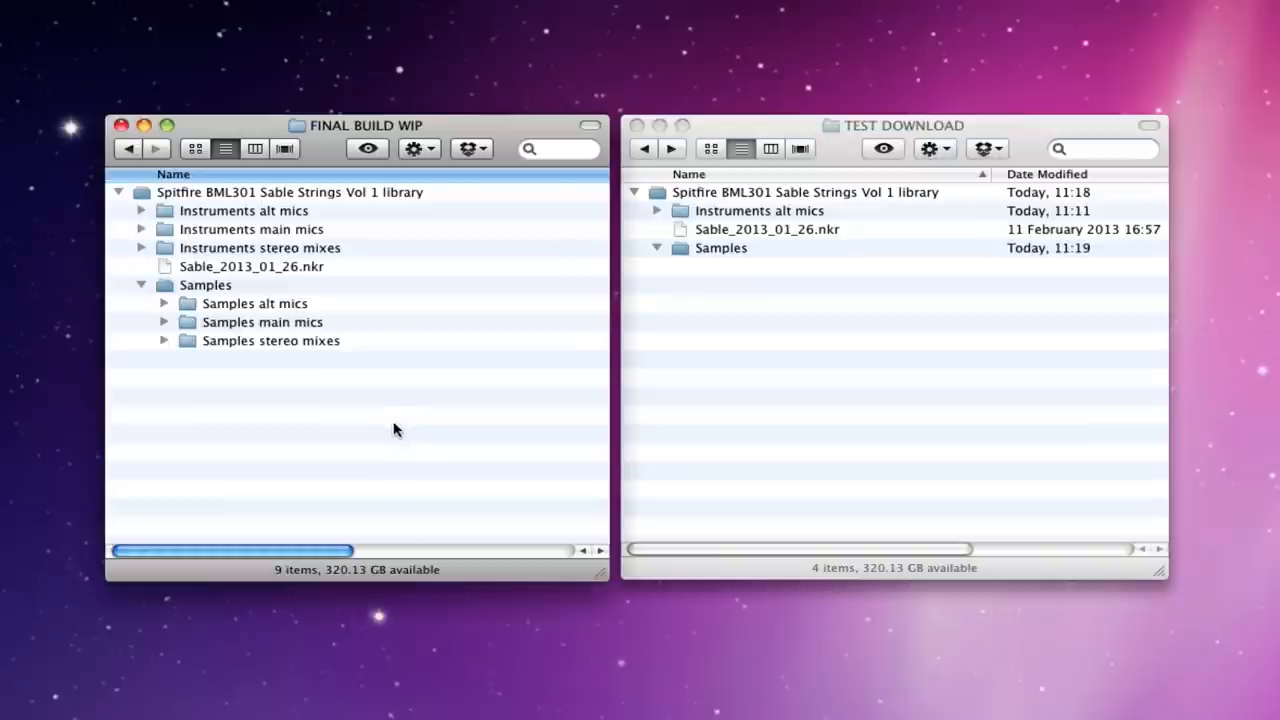
{"action": "mouse_move", "coordinate": [364, 454]}
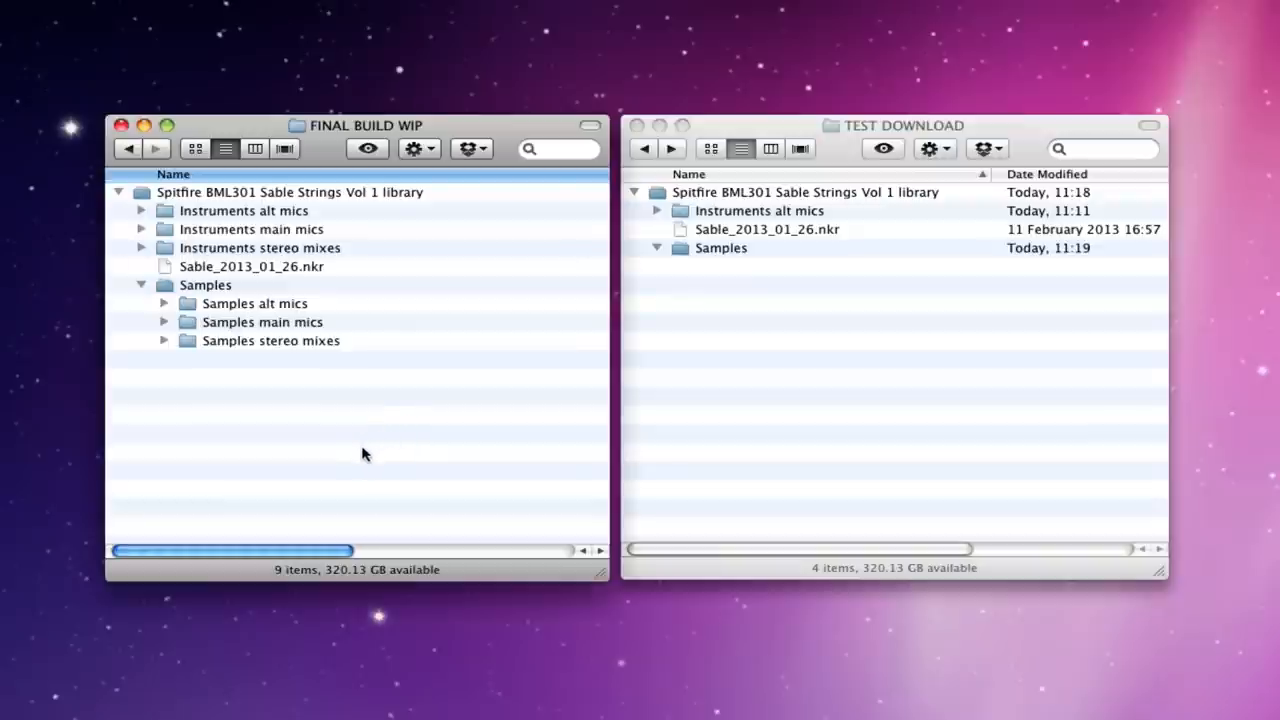
{"action": "mouse_move", "coordinate": [353, 454]}
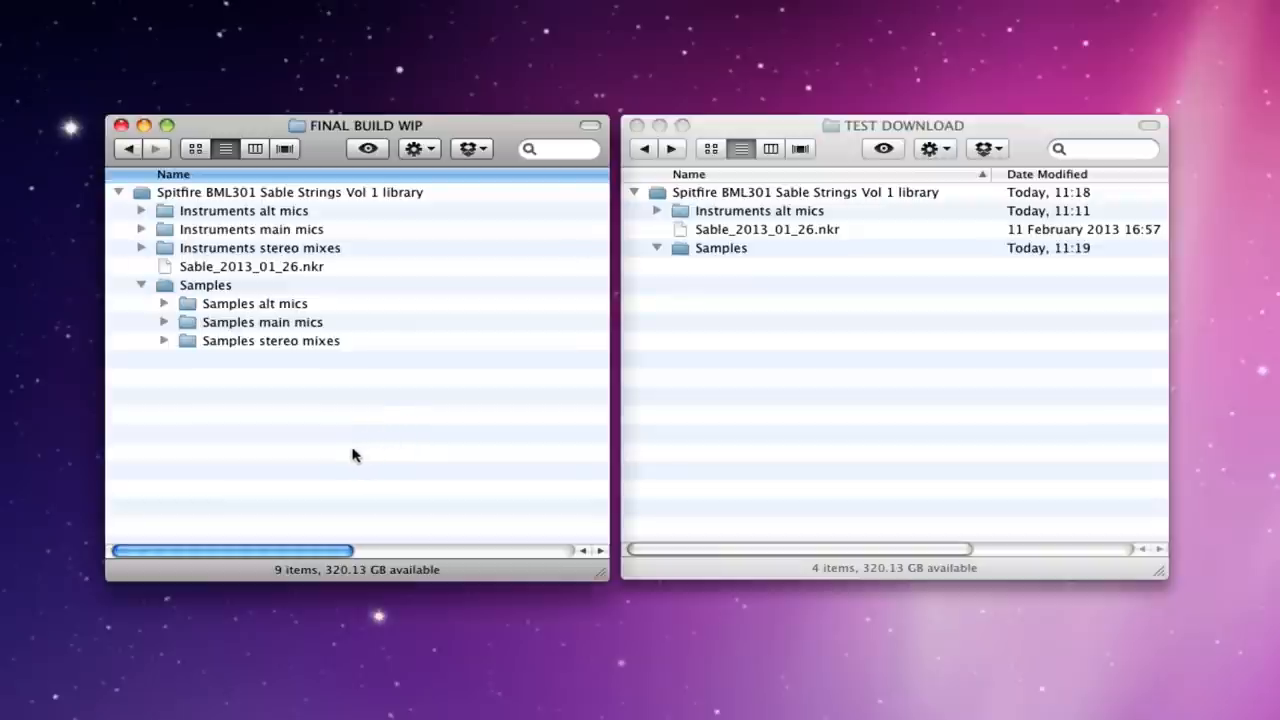
{"action": "mouse_move", "coordinate": [416, 322]}
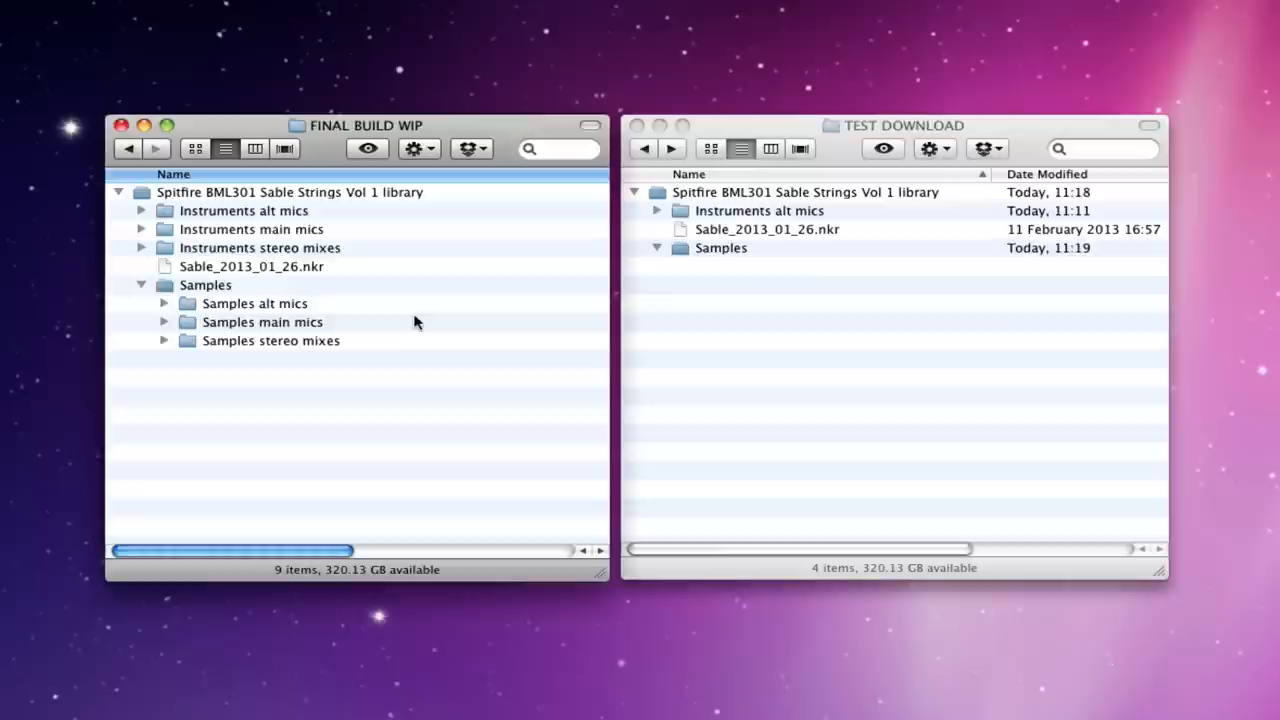